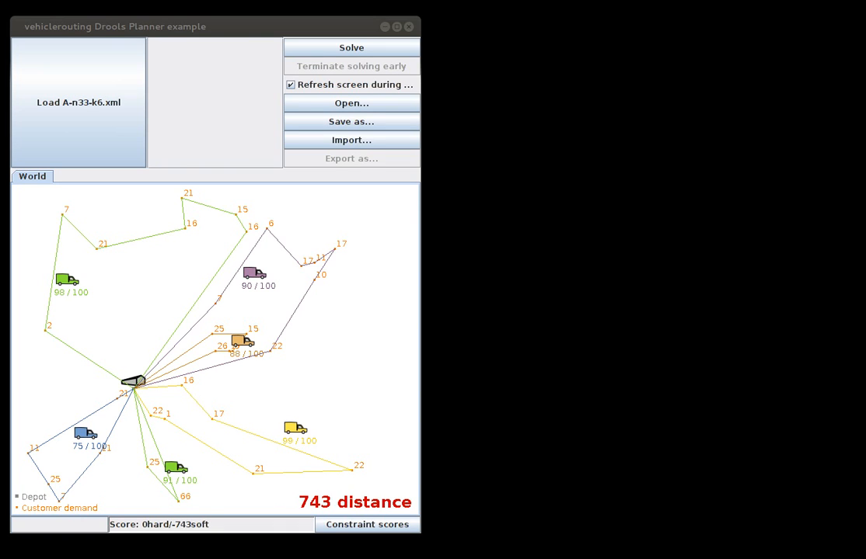
{"action": "mouse_move", "coordinate": [708, 394]}
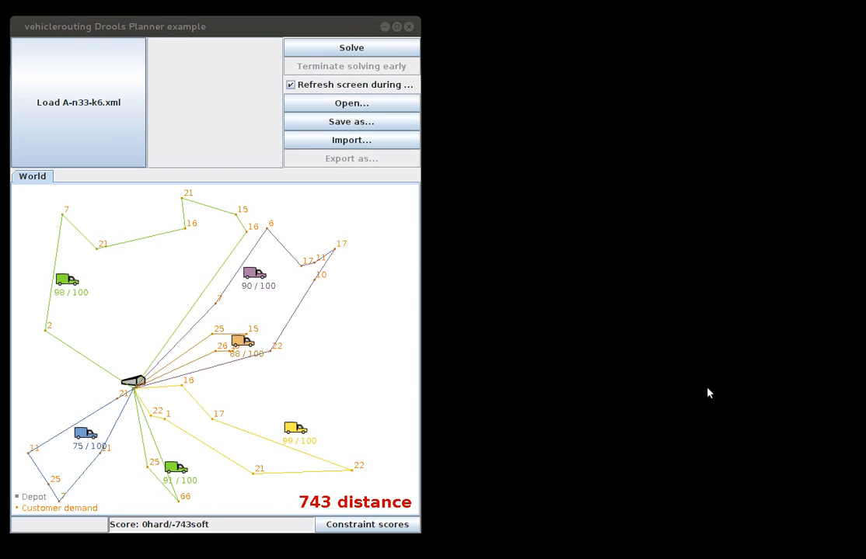
{"action": "mouse_move", "coordinate": [420, 261]}
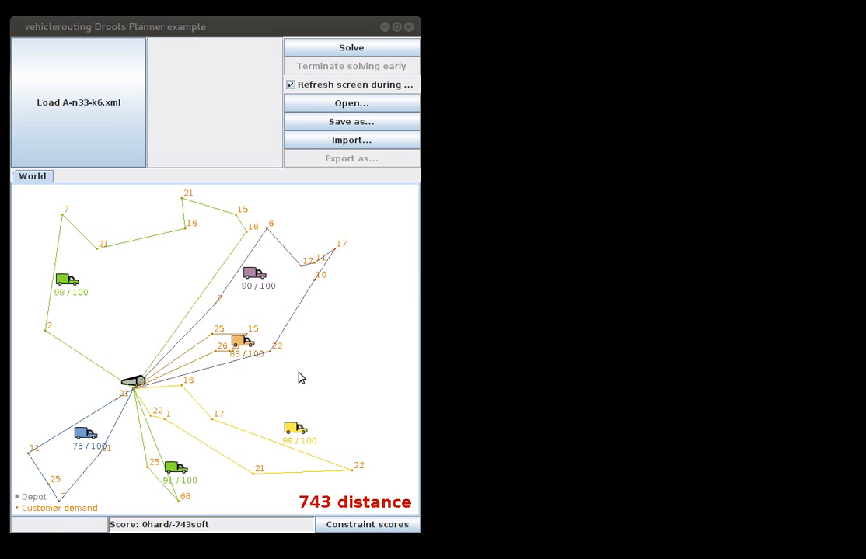
{"action": "mouse_move", "coordinate": [170, 379]}
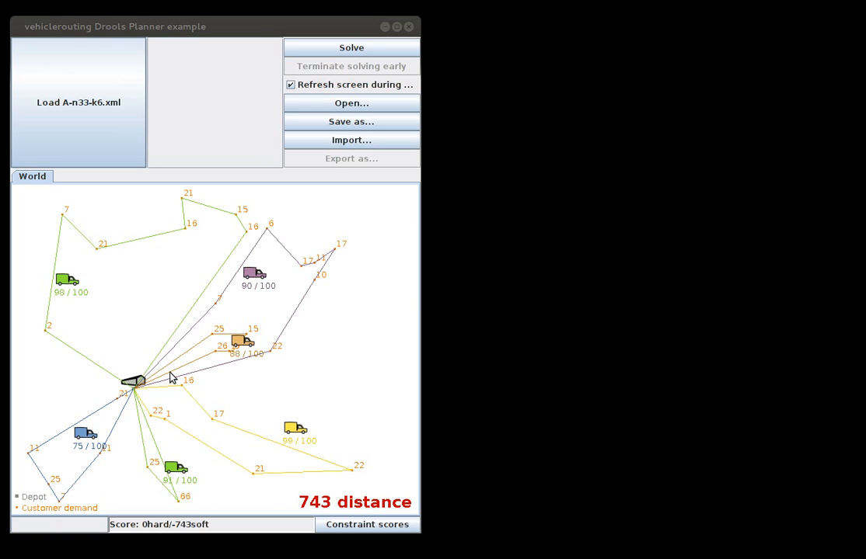
{"action": "mouse_move", "coordinate": [42, 339]}
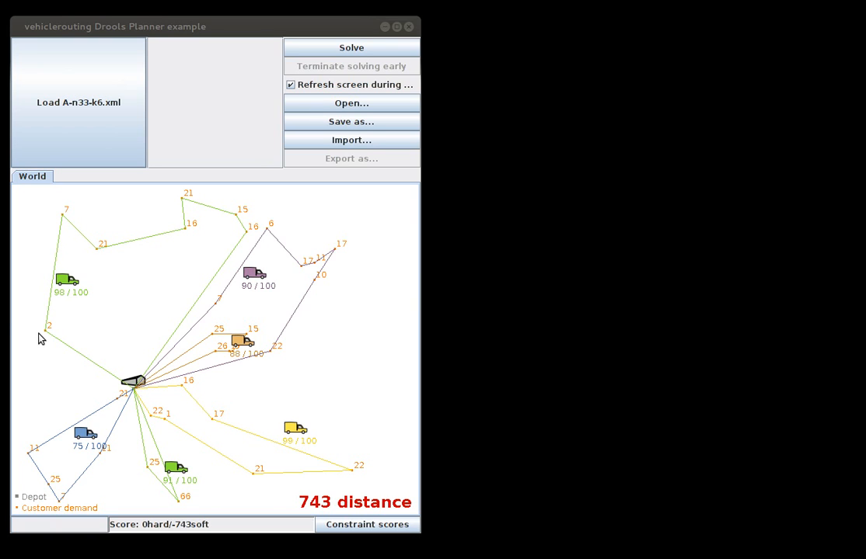
{"action": "mouse_move", "coordinate": [60, 218]}
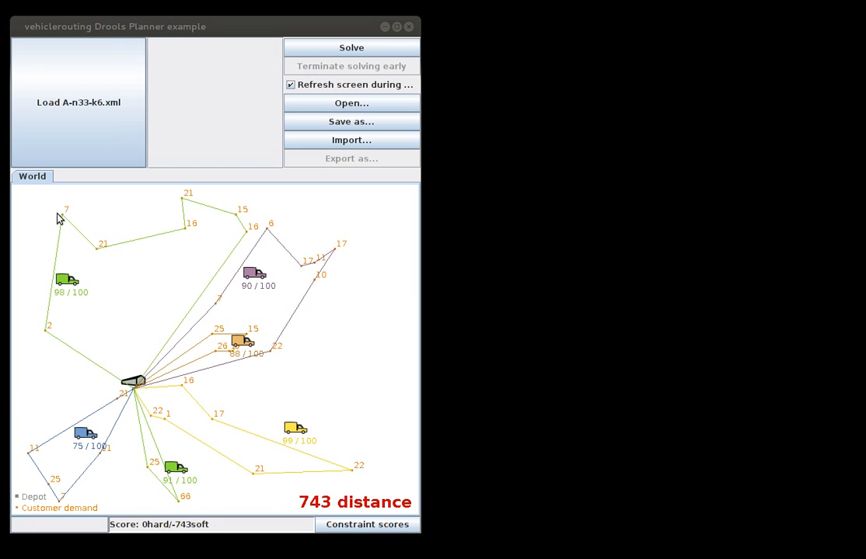
{"action": "mouse_move", "coordinate": [122, 380]}
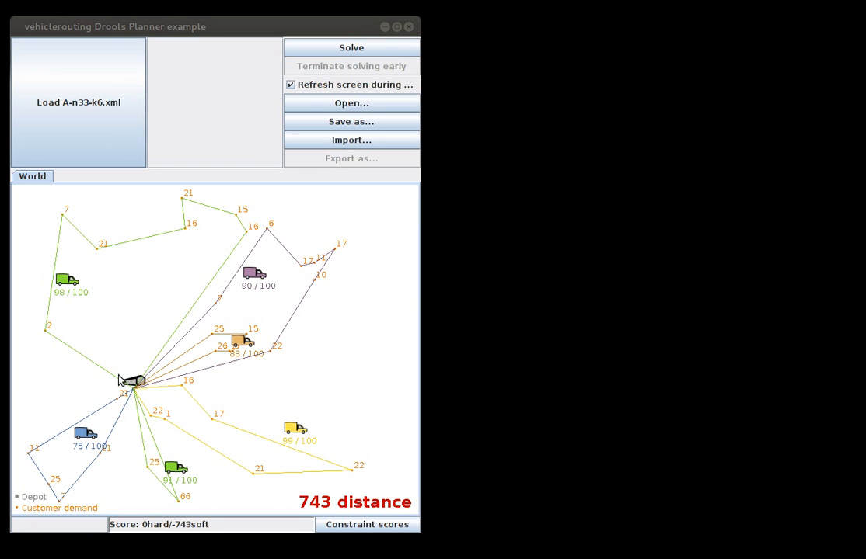
{"action": "mouse_move", "coordinate": [137, 395]}
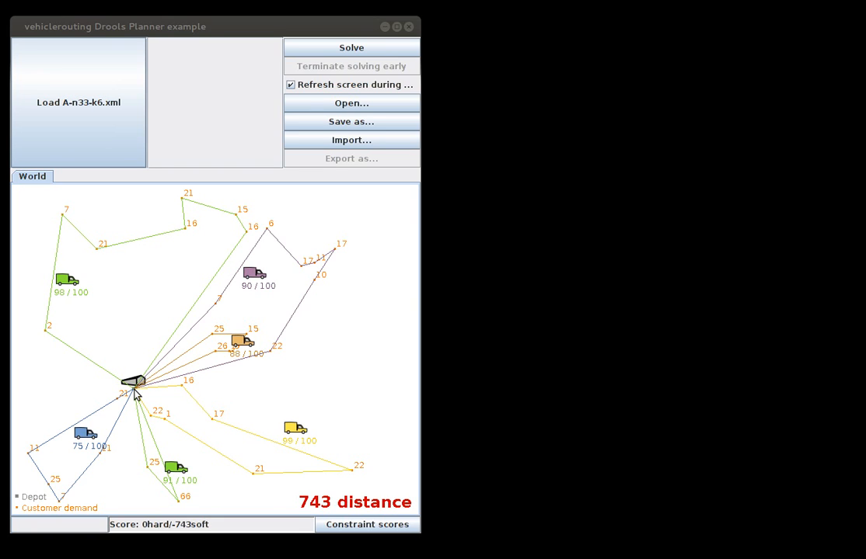
{"action": "mouse_move", "coordinate": [70, 295]}
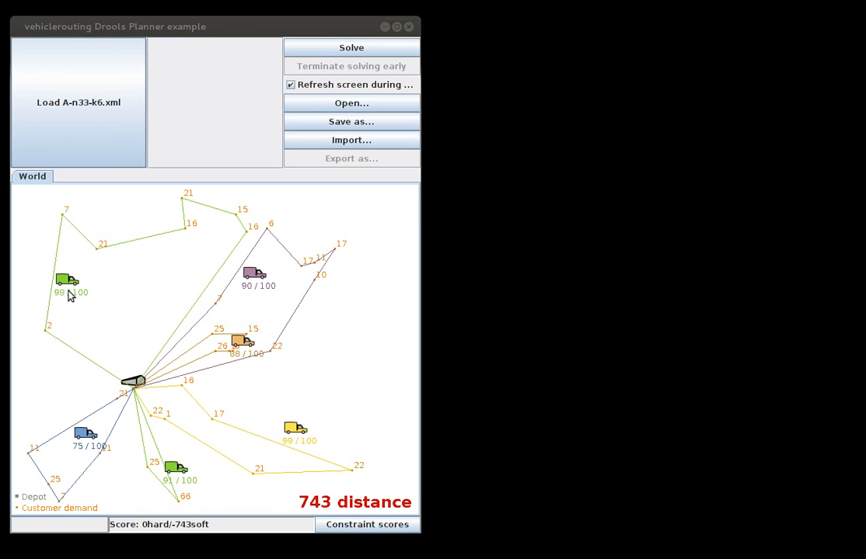
{"action": "mouse_move", "coordinate": [50, 330]}
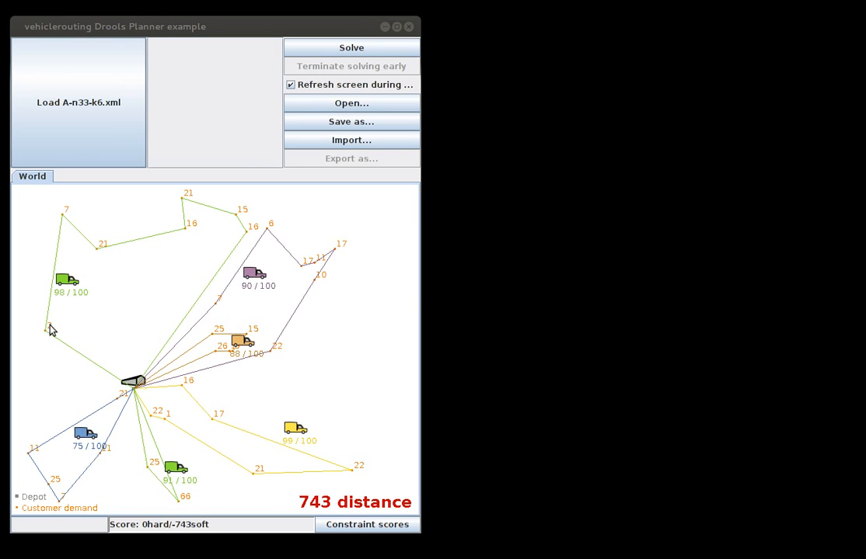
{"action": "mouse_move", "coordinate": [64, 259]}
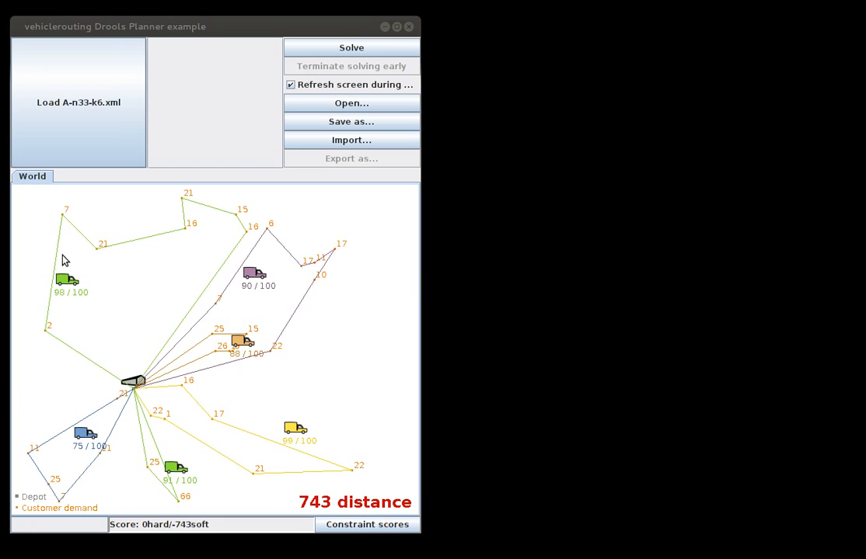
{"action": "mouse_move", "coordinate": [103, 255]}
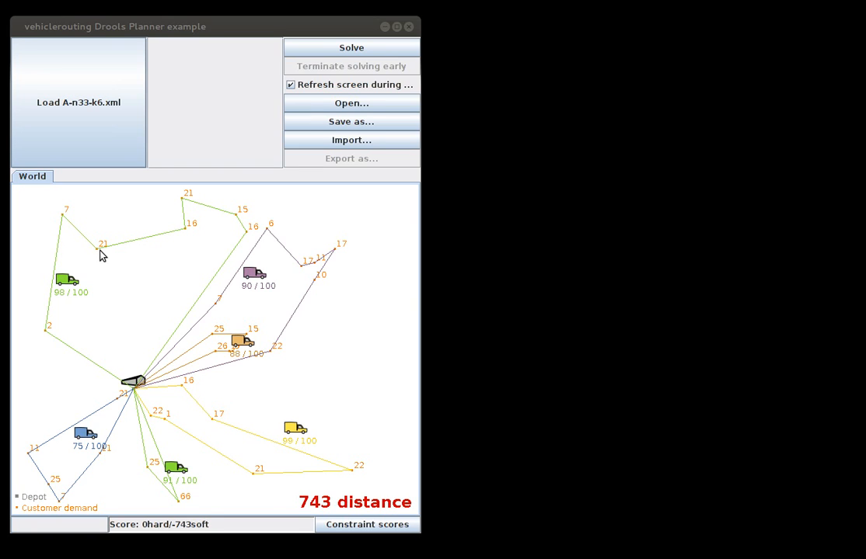
{"action": "mouse_move", "coordinate": [68, 317]}
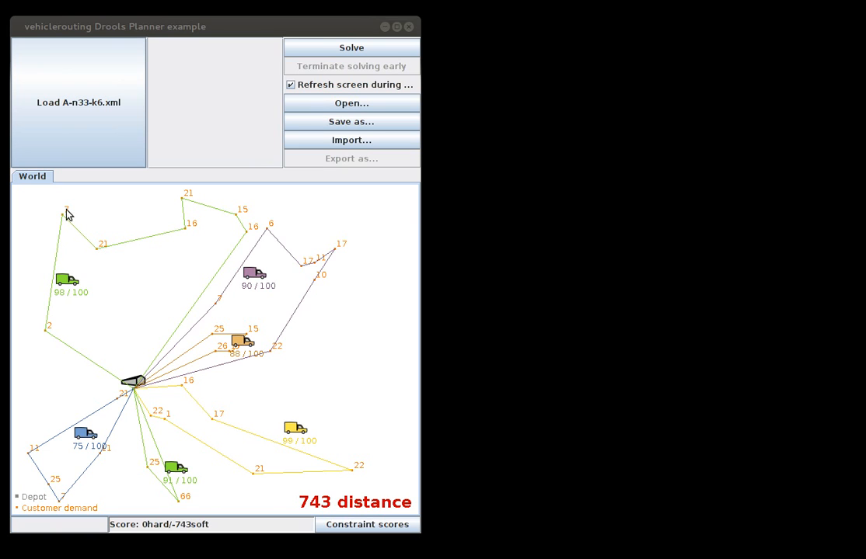
{"action": "mouse_move", "coordinate": [78, 227]}
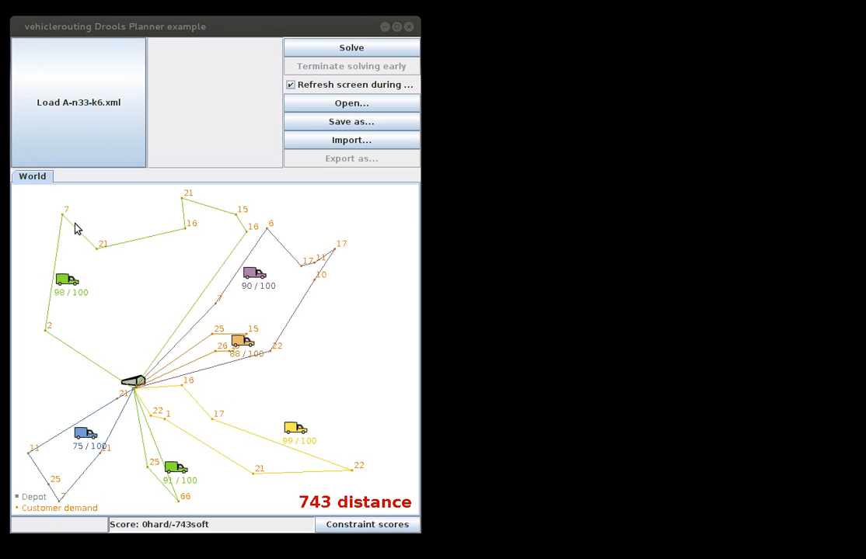
{"action": "mouse_move", "coordinate": [112, 257]}
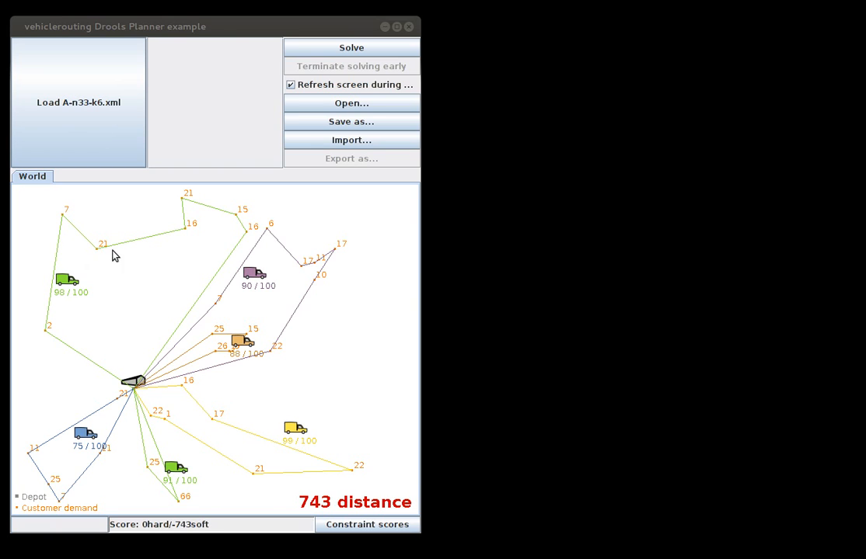
{"action": "mouse_move", "coordinate": [110, 236]}
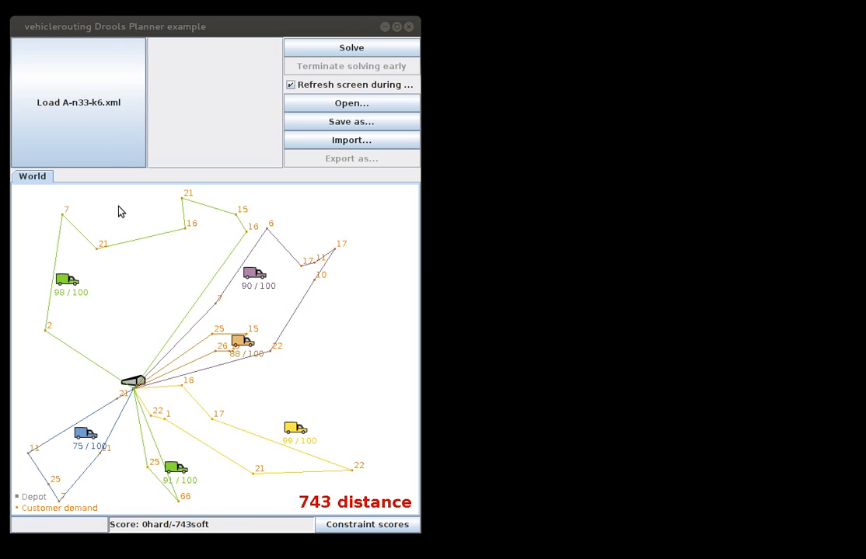
{"action": "mouse_move", "coordinate": [101, 127]}
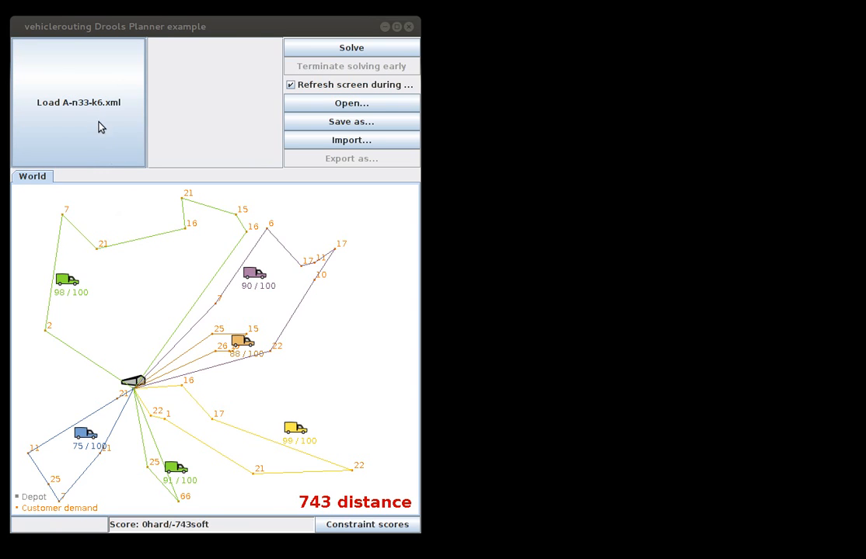
- Reload A-n33-k6.xml to clear the routes and start solving again toward 743 distance
{"action": "left_click", "coordinate": [78, 103]}
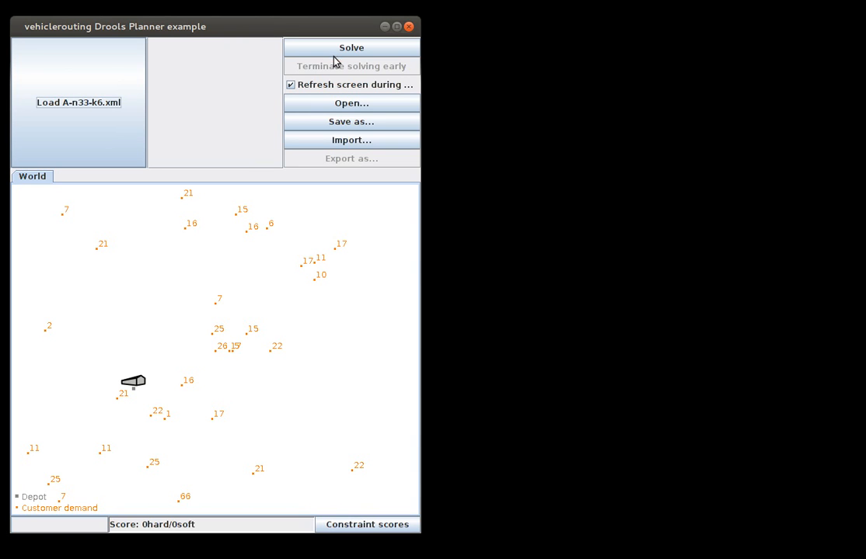
{"action": "left_click", "coordinate": [351, 47]}
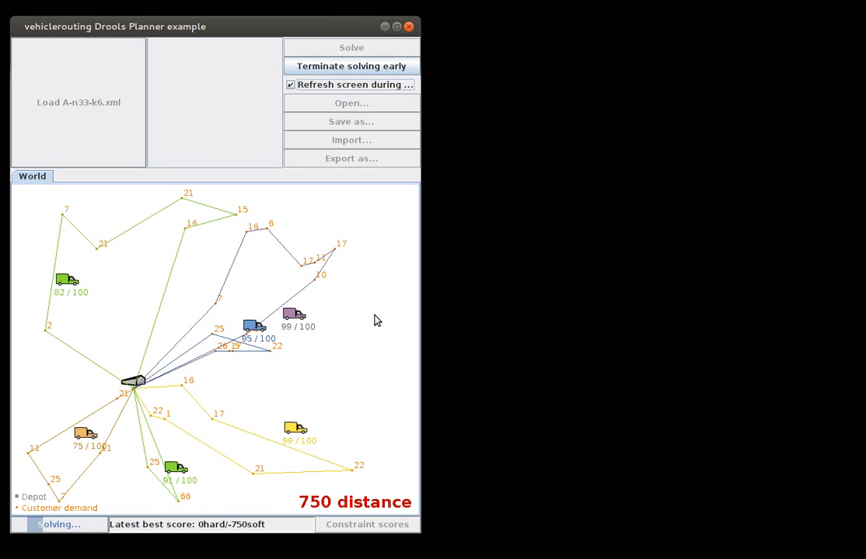
{"action": "mouse_move", "coordinate": [389, 311]}
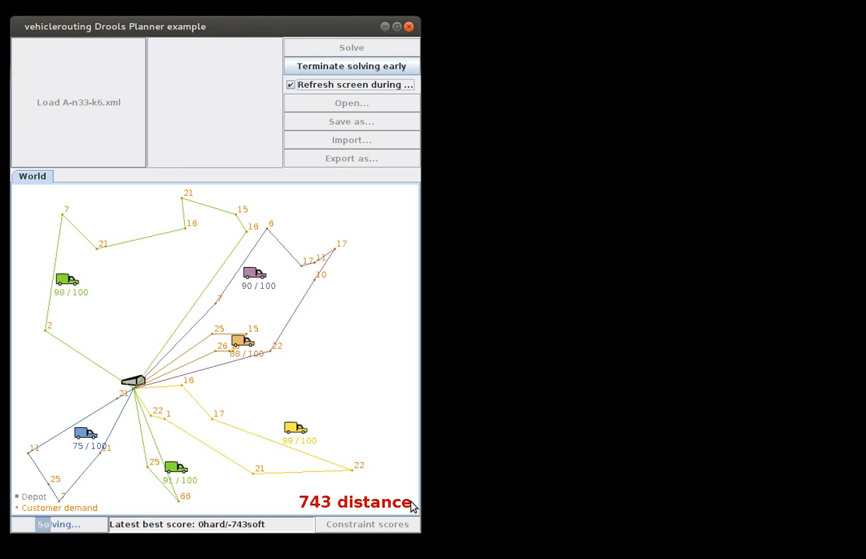
{"action": "mouse_move", "coordinate": [370, 388]}
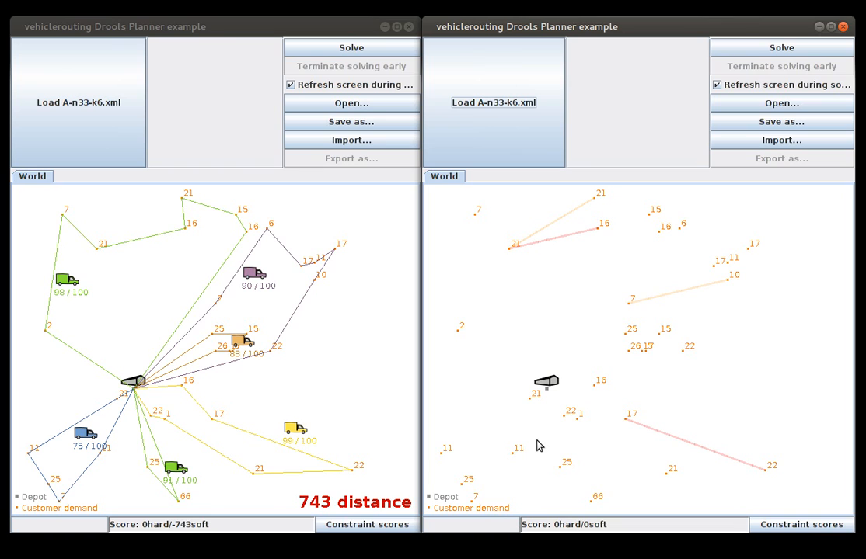
{"action": "mouse_move", "coordinate": [701, 353]}
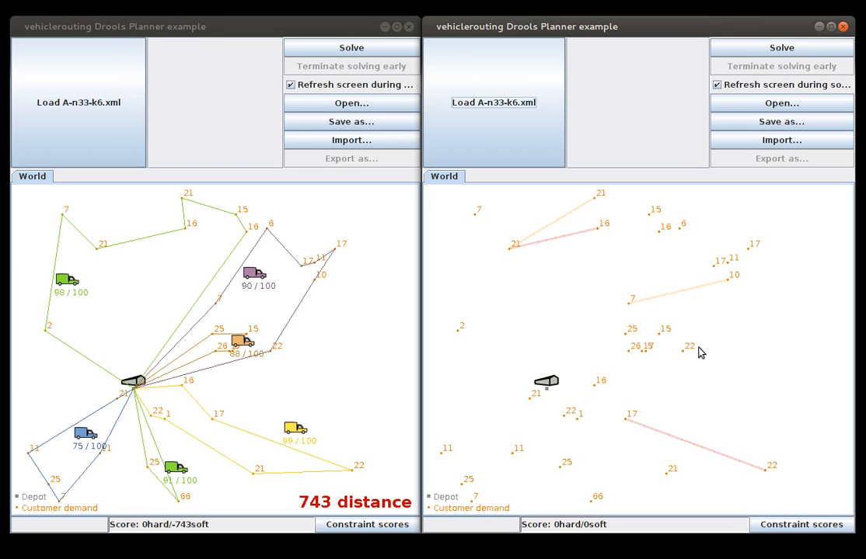
{"action": "mouse_move", "coordinate": [581, 419]}
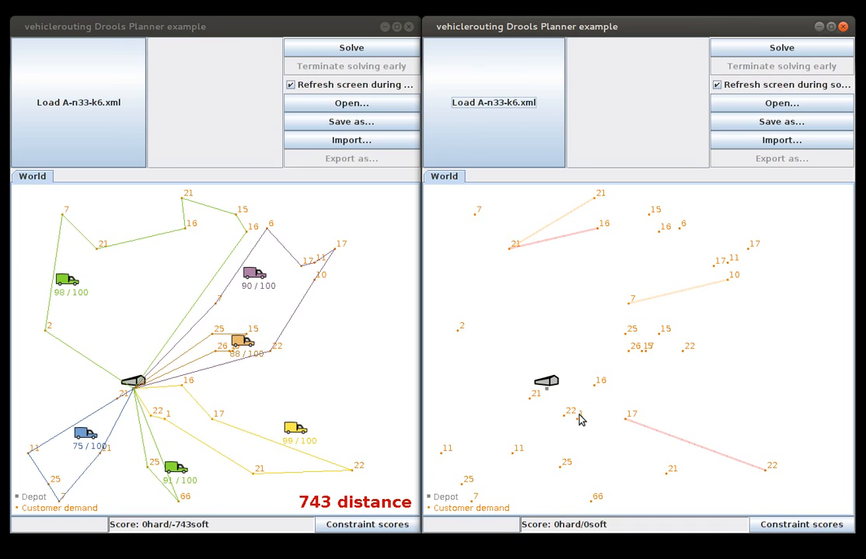
{"action": "mouse_move", "coordinate": [570, 422]}
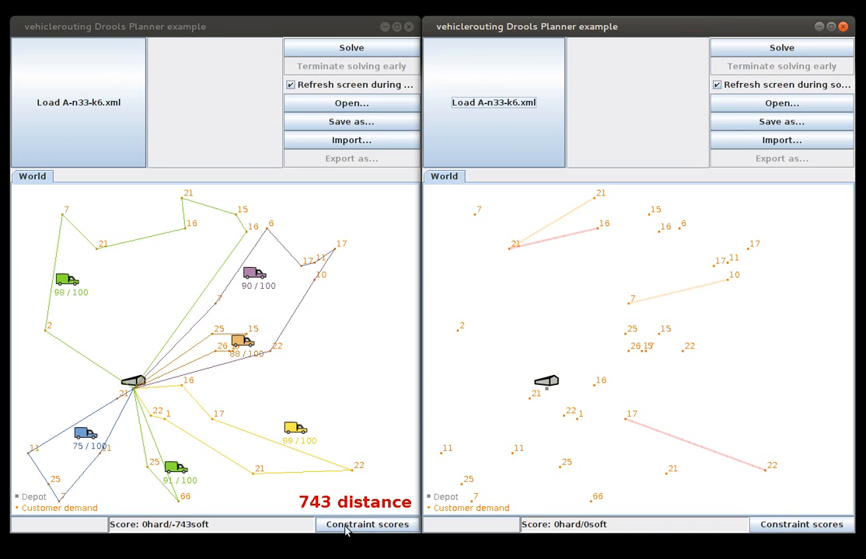
{"action": "mouse_move", "coordinate": [511, 264]}
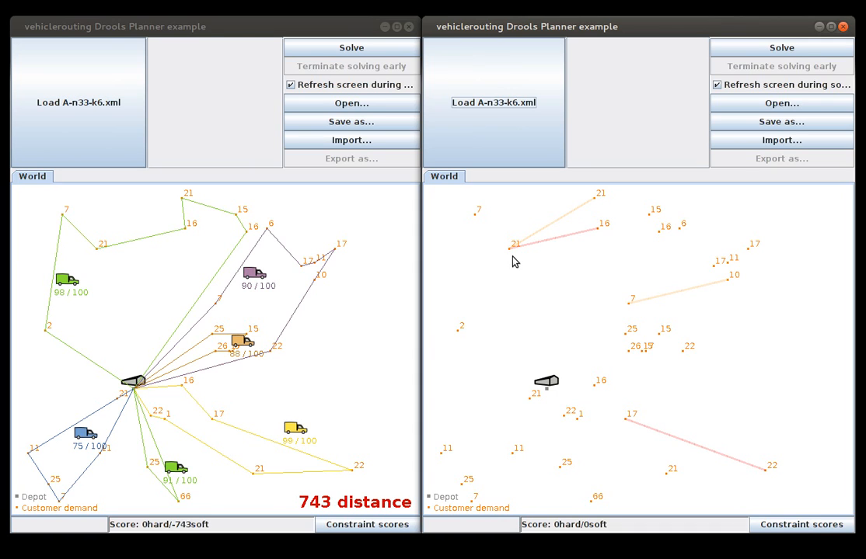
{"action": "mouse_move", "coordinate": [519, 247]}
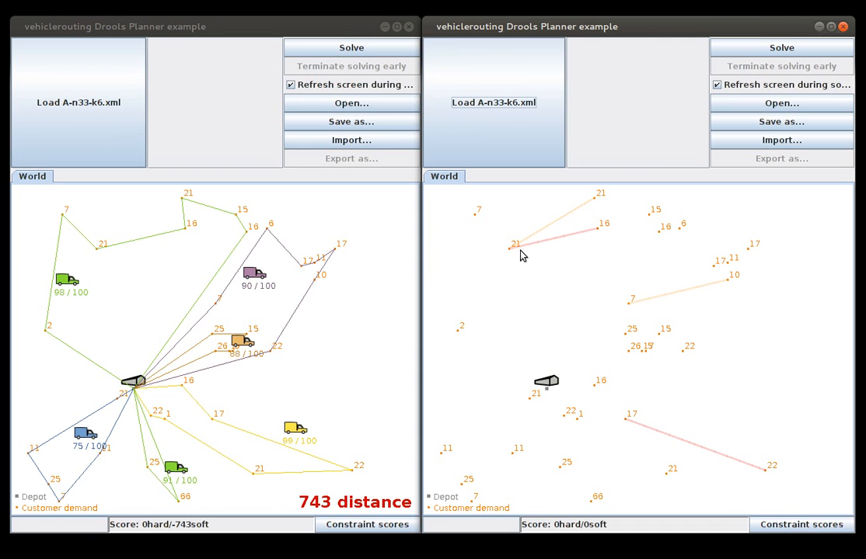
{"action": "mouse_move", "coordinate": [512, 255]}
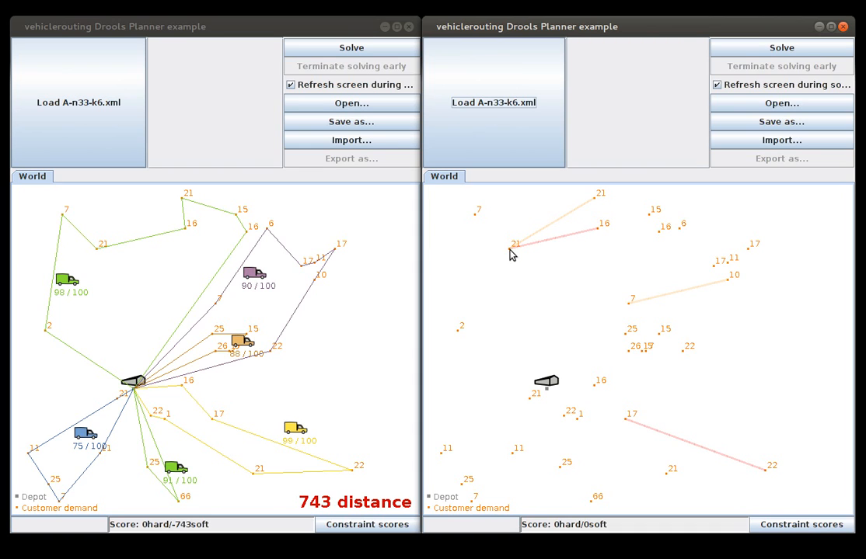
{"action": "mouse_move", "coordinate": [483, 317]}
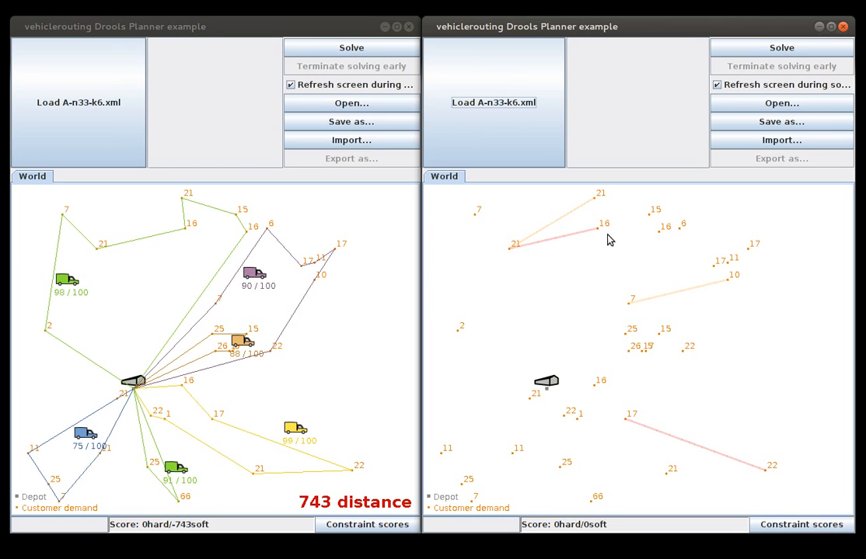
{"action": "mouse_move", "coordinate": [594, 240]}
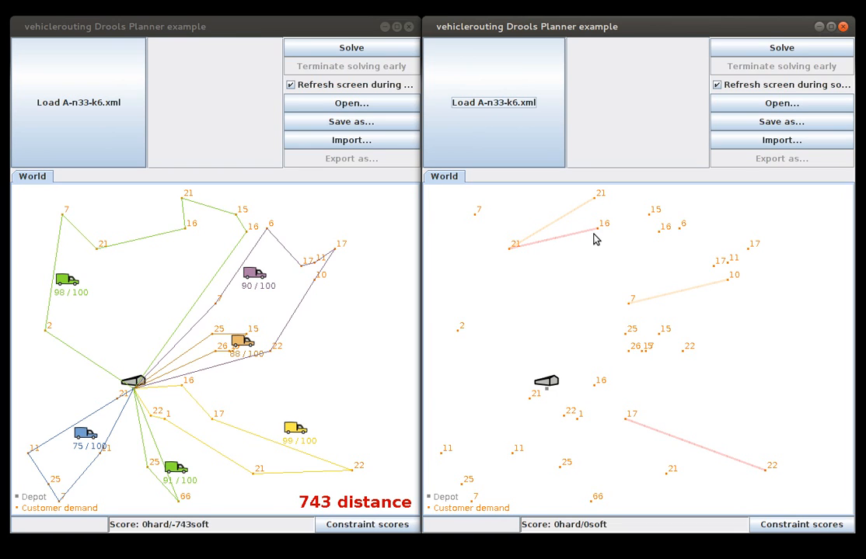
{"action": "mouse_move", "coordinate": [621, 233]}
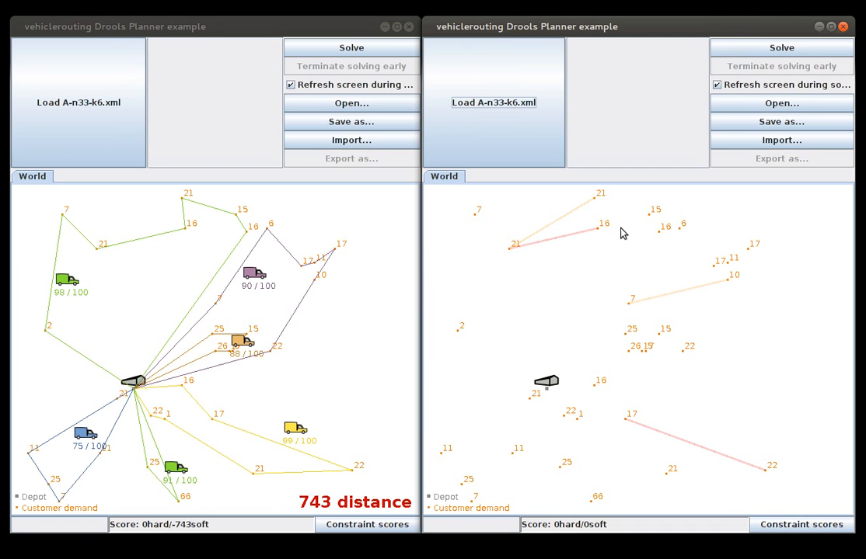
{"action": "mouse_move", "coordinate": [514, 267]}
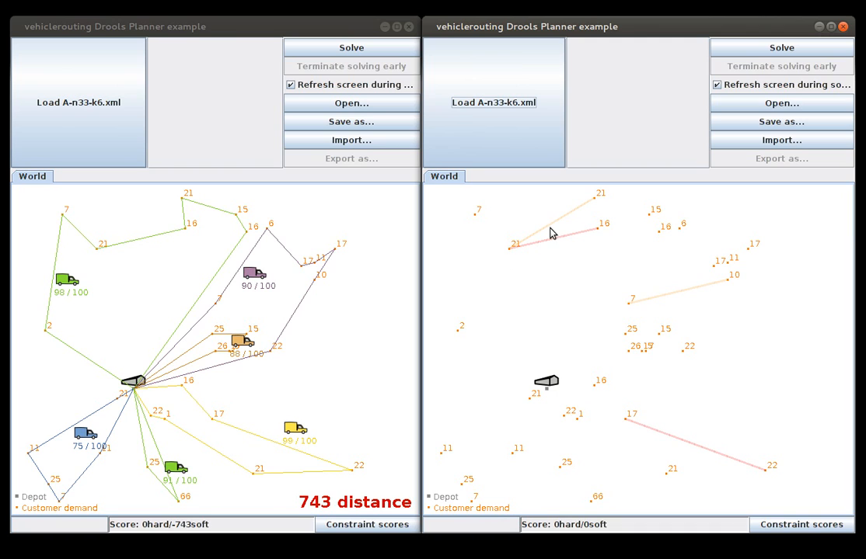
{"action": "mouse_move", "coordinate": [589, 205]}
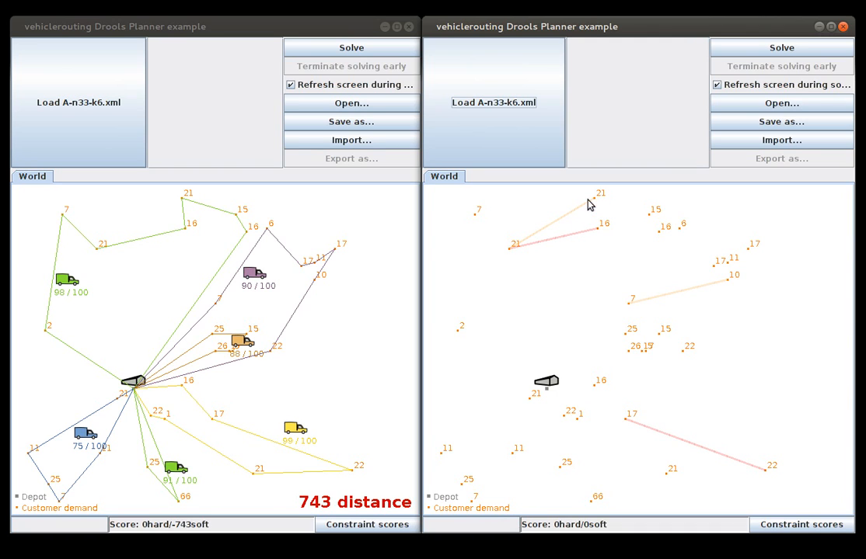
{"action": "mouse_move", "coordinate": [535, 246]}
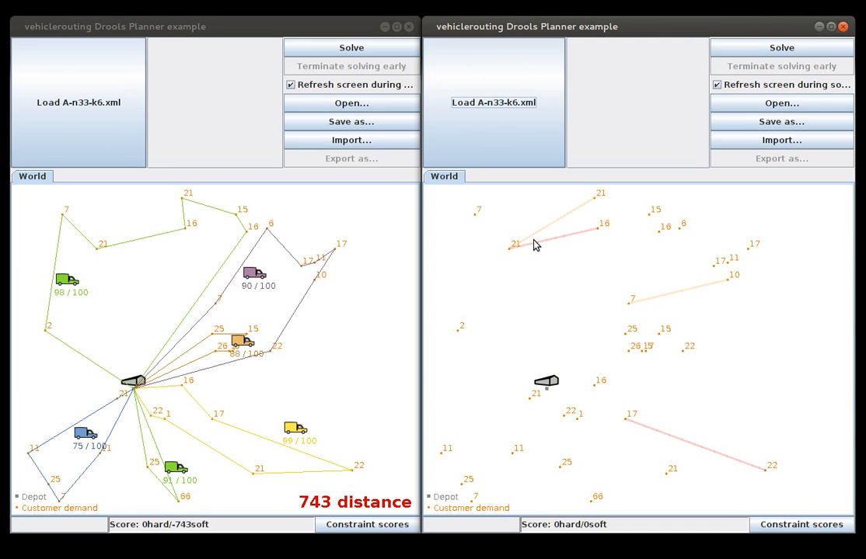
{"action": "mouse_move", "coordinate": [523, 254]}
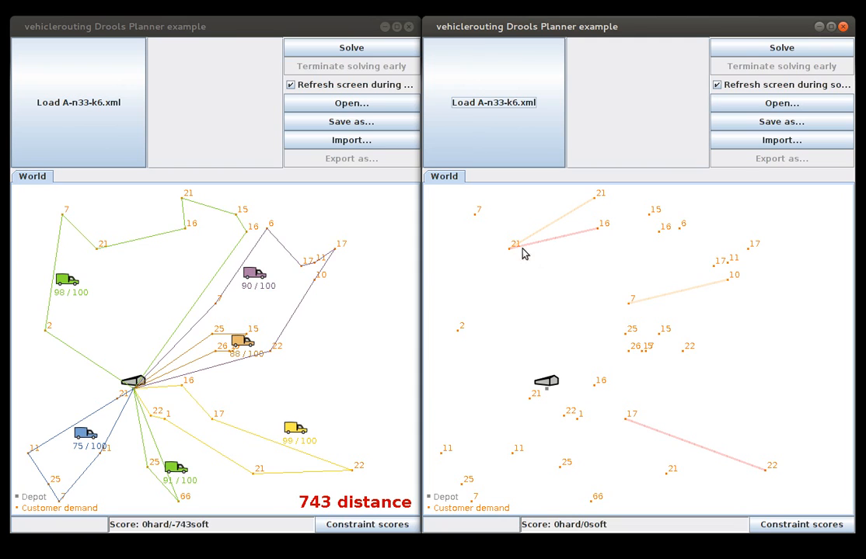
{"action": "mouse_move", "coordinate": [519, 261]}
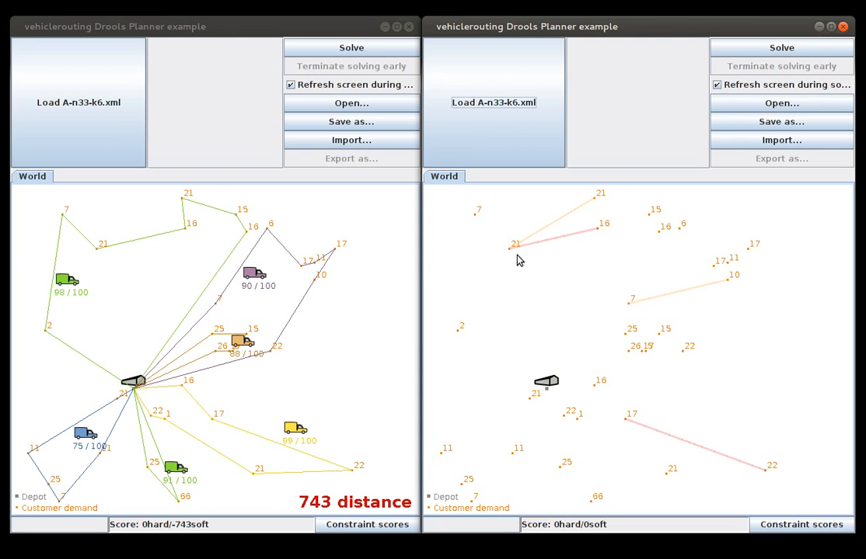
{"action": "mouse_move", "coordinate": [102, 251]}
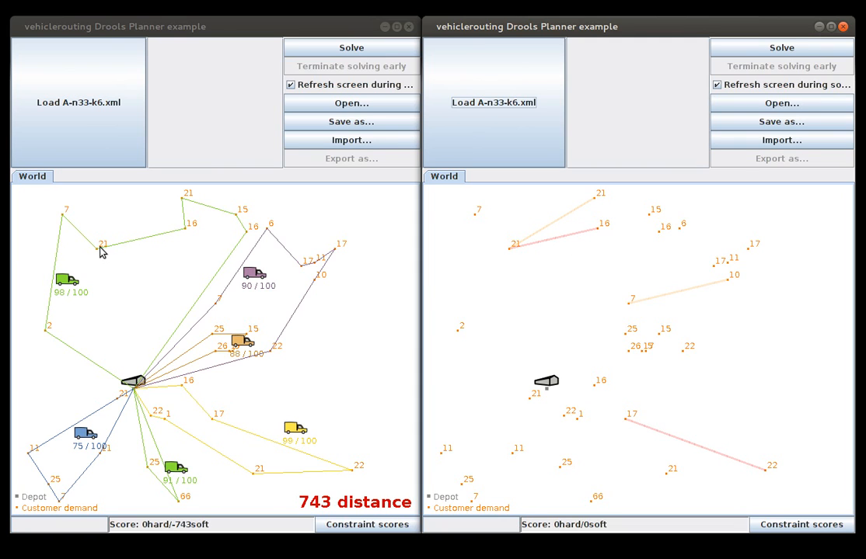
{"action": "mouse_move", "coordinate": [127, 248]}
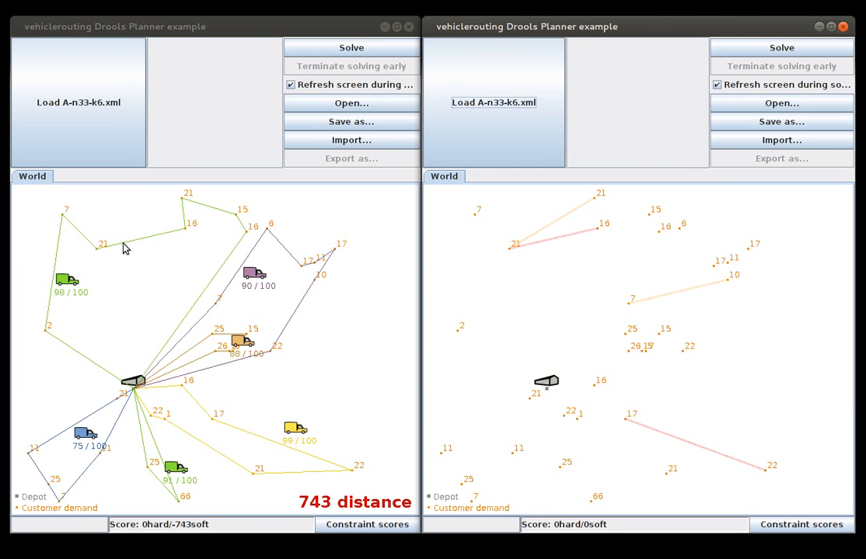
{"action": "mouse_move", "coordinate": [780, 46]}
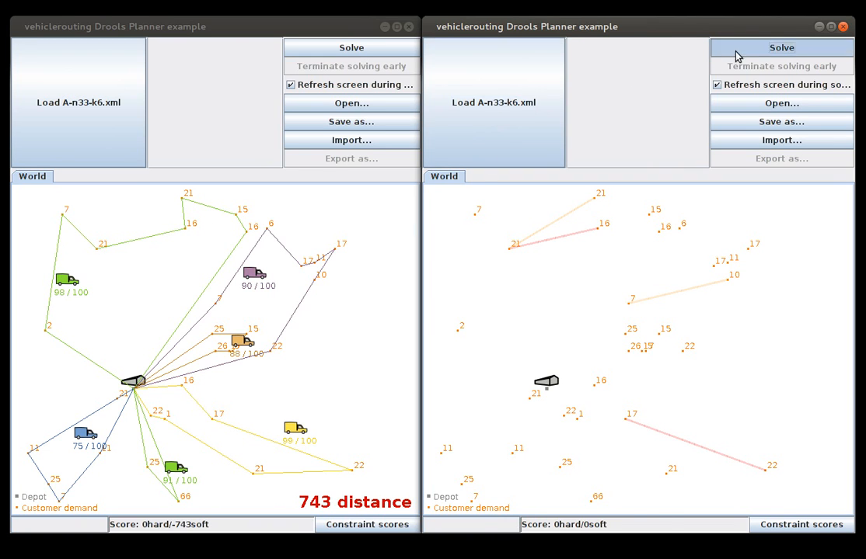
- Run the time-based solver in the right window until its best routes reach about 733 time
{"action": "left_click", "coordinate": [780, 46]}
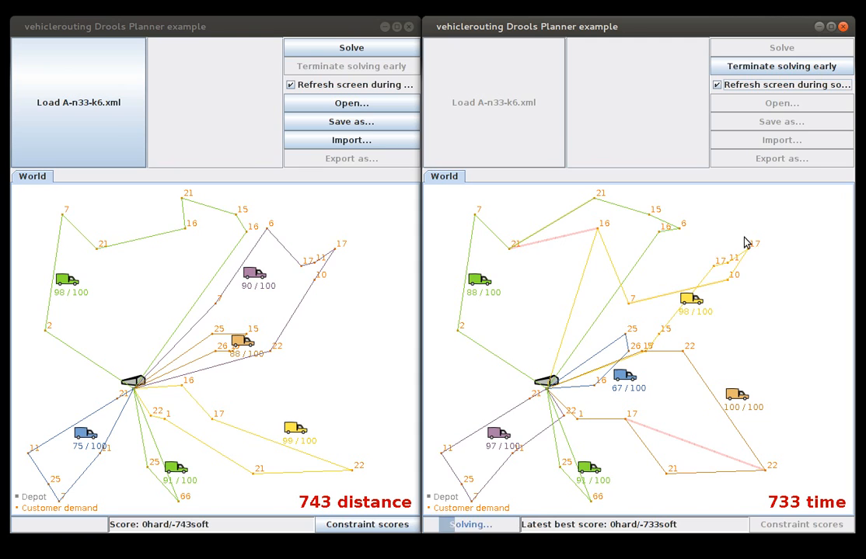
{"action": "mouse_move", "coordinate": [738, 286]}
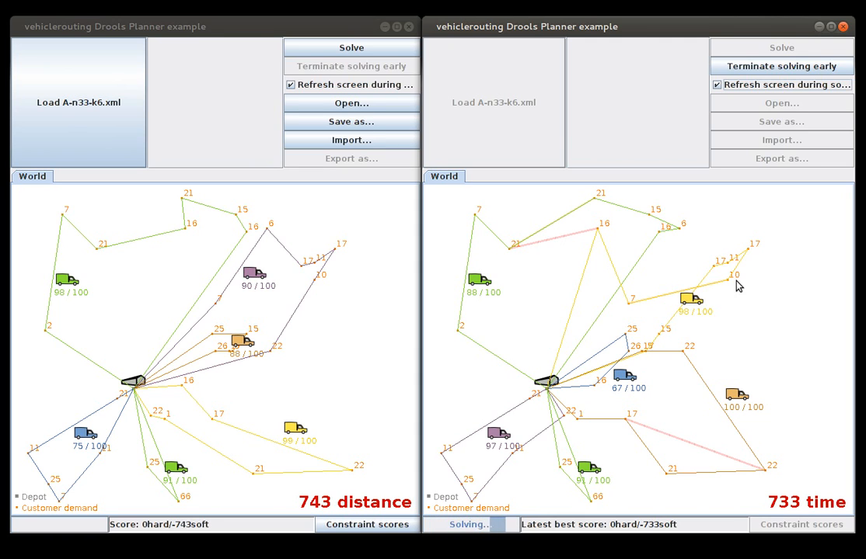
{"action": "mouse_move", "coordinate": [756, 286]}
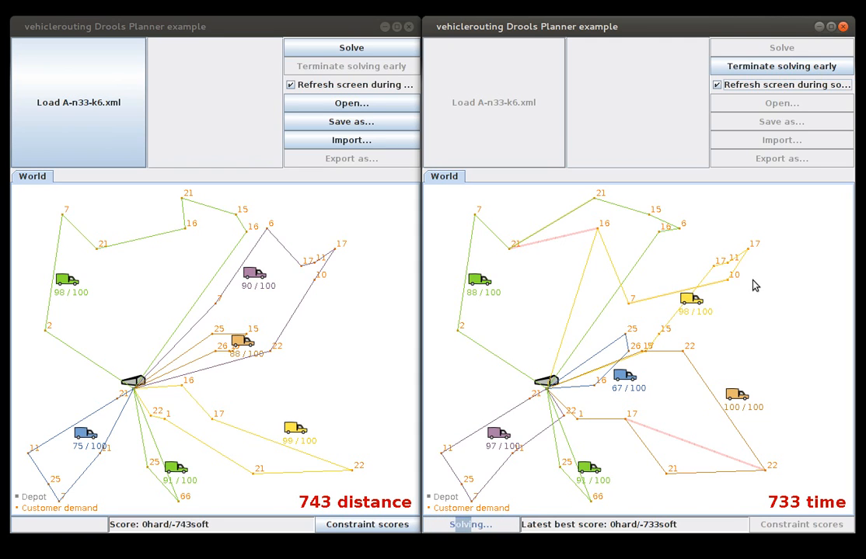
{"action": "mouse_move", "coordinate": [715, 272]}
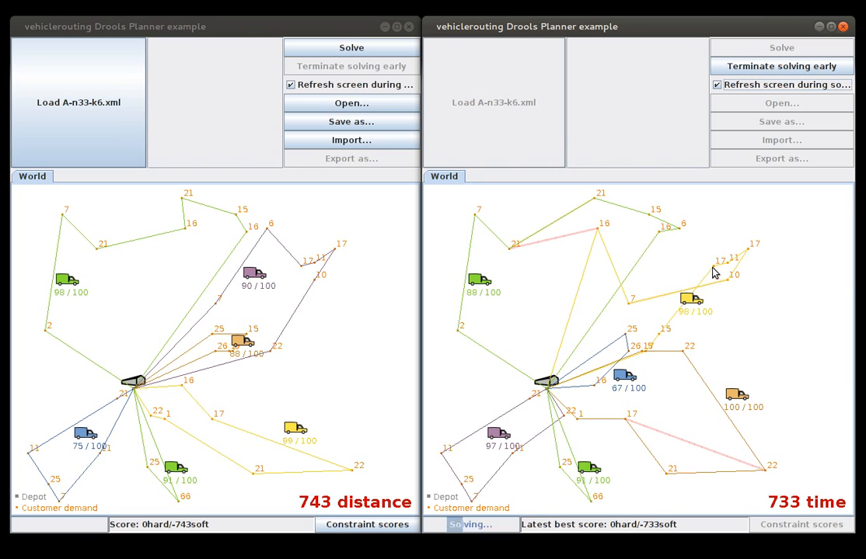
{"action": "mouse_move", "coordinate": [715, 289]}
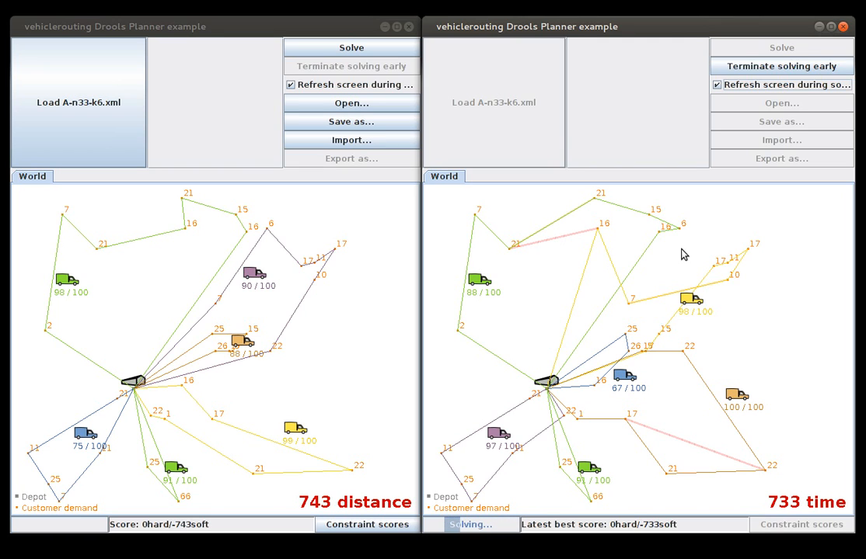
{"action": "mouse_move", "coordinate": [736, 241]}
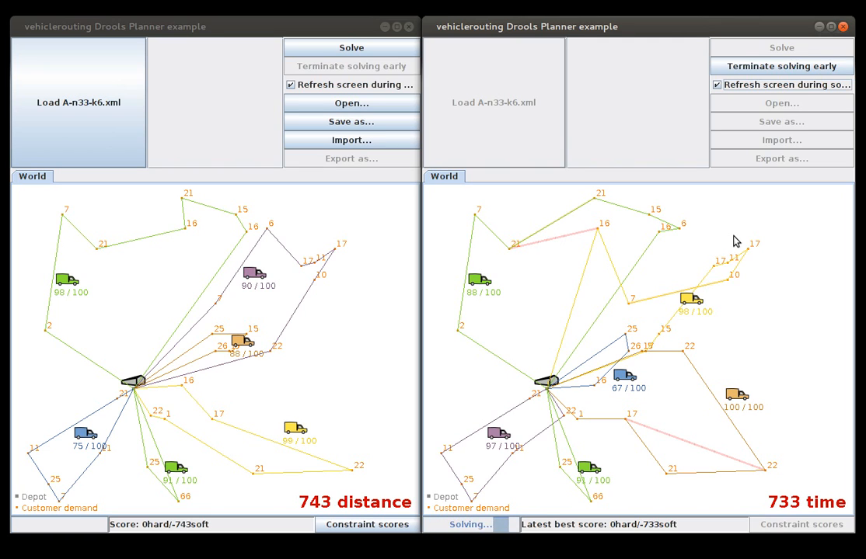
{"action": "mouse_move", "coordinate": [708, 469]}
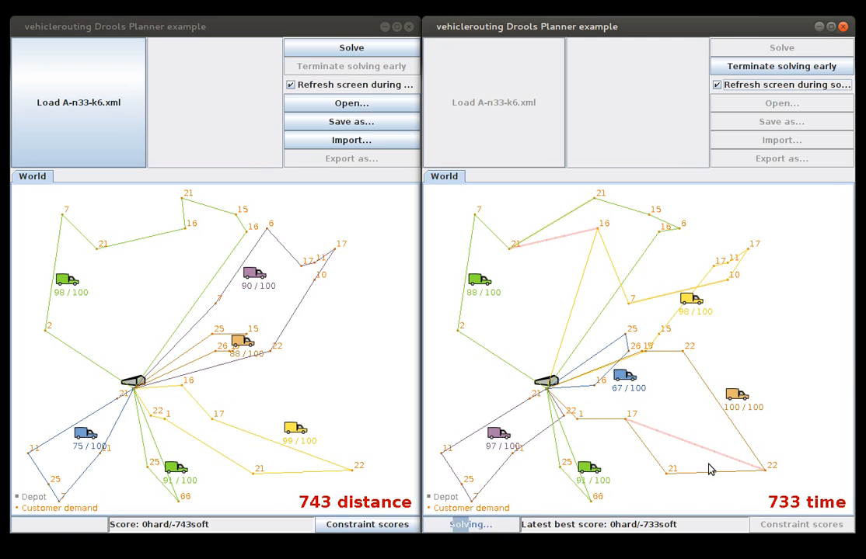
{"action": "mouse_move", "coordinate": [654, 452]}
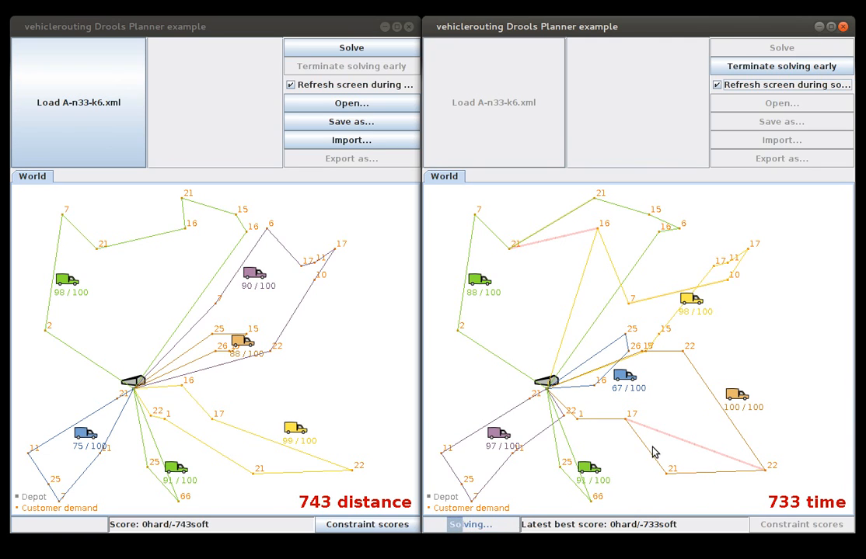
{"action": "mouse_move", "coordinate": [784, 514]}
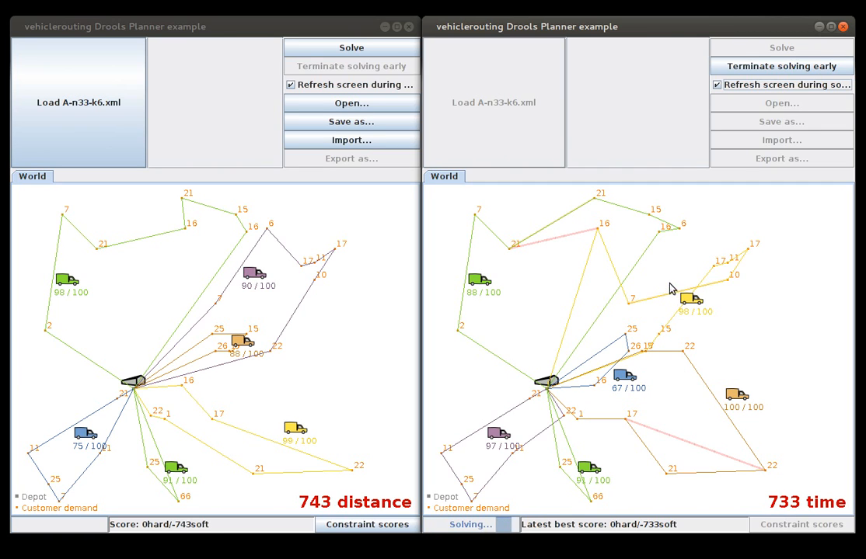
{"action": "mouse_move", "coordinate": [662, 333]}
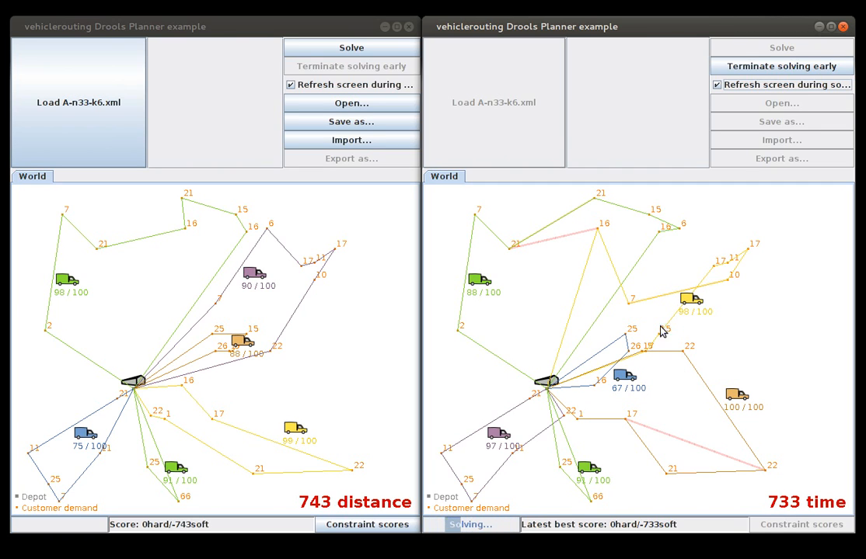
{"action": "left_click", "coordinate": [780, 65]}
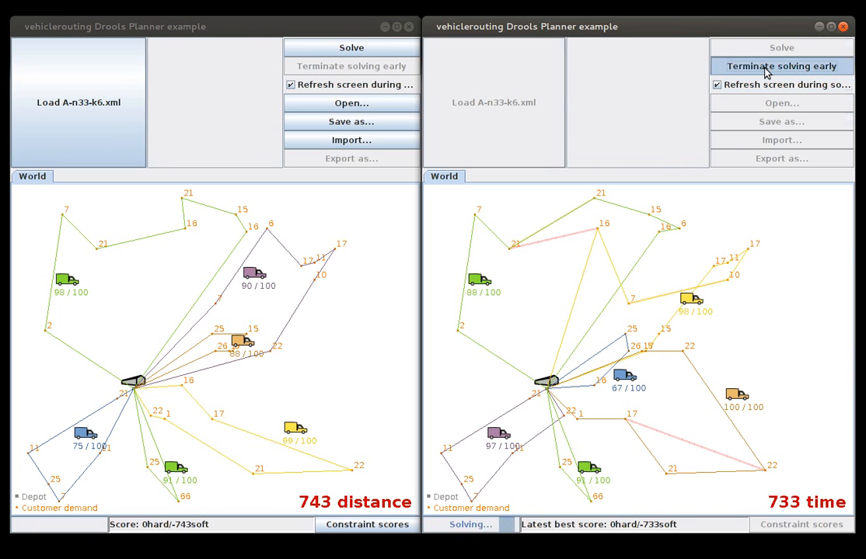
- Terminate solving early and scroll VehicleRoutingScoreRules.drl to the soft-constraint rules
{"action": "left_click", "coordinate": [780, 65]}
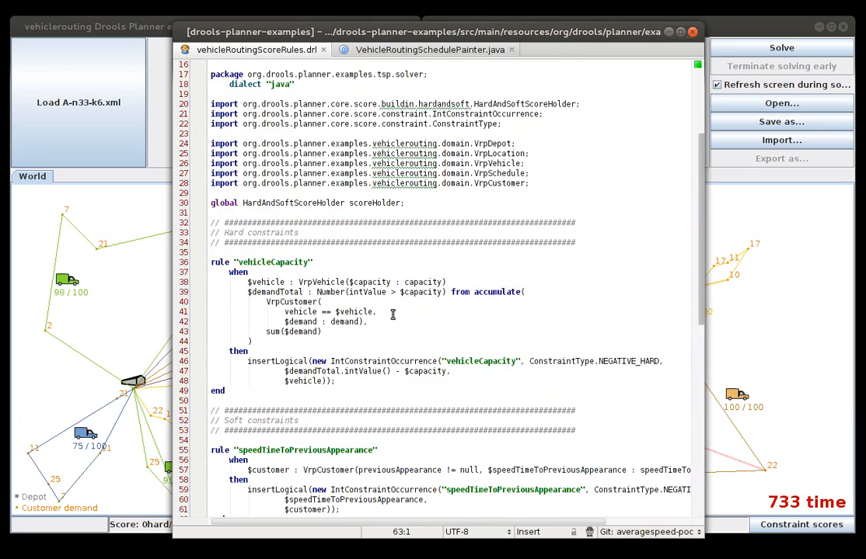
{"action": "scroll", "scroll_direction": "down", "scroll_amount": 3}
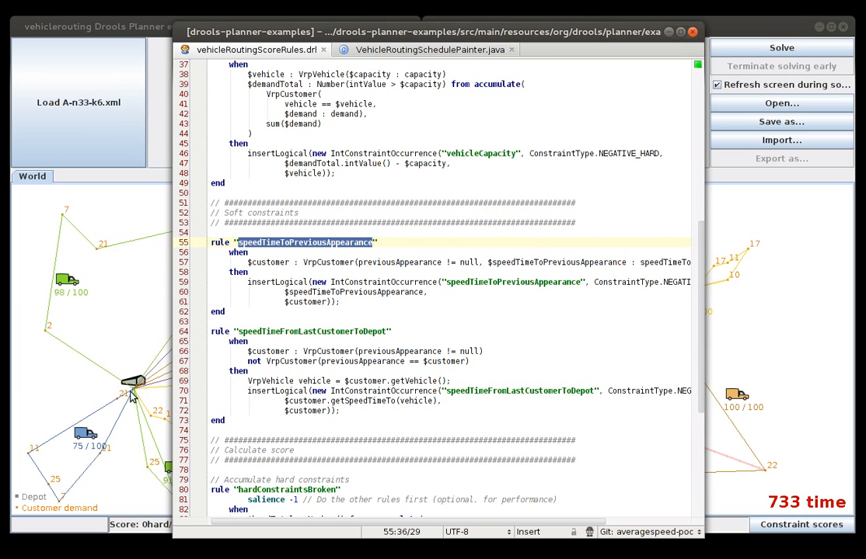
{"action": "mouse_move", "coordinate": [733, 443]}
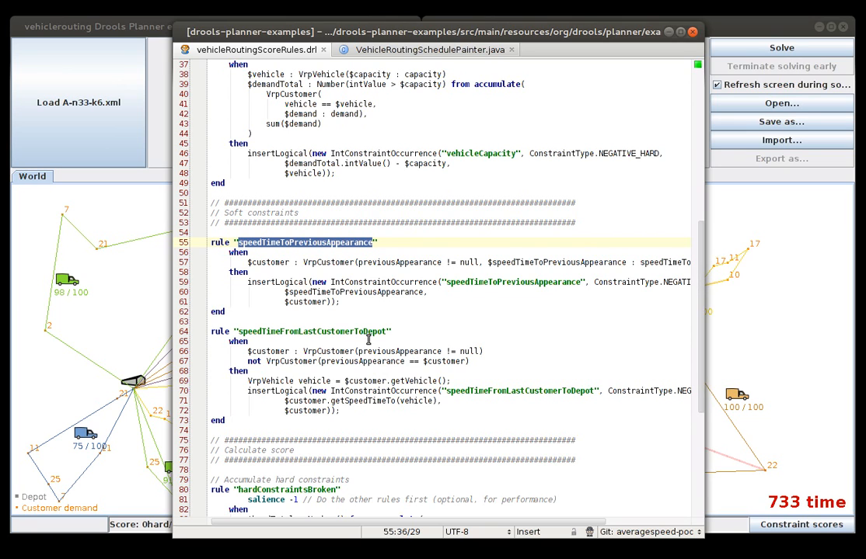
{"action": "mouse_move", "coordinate": [557, 39]}
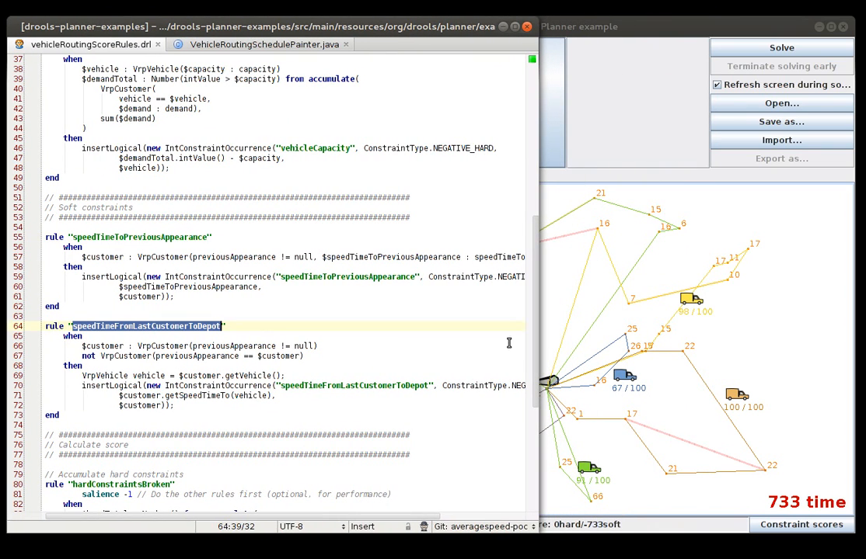
{"action": "mouse_move", "coordinate": [652, 40]}
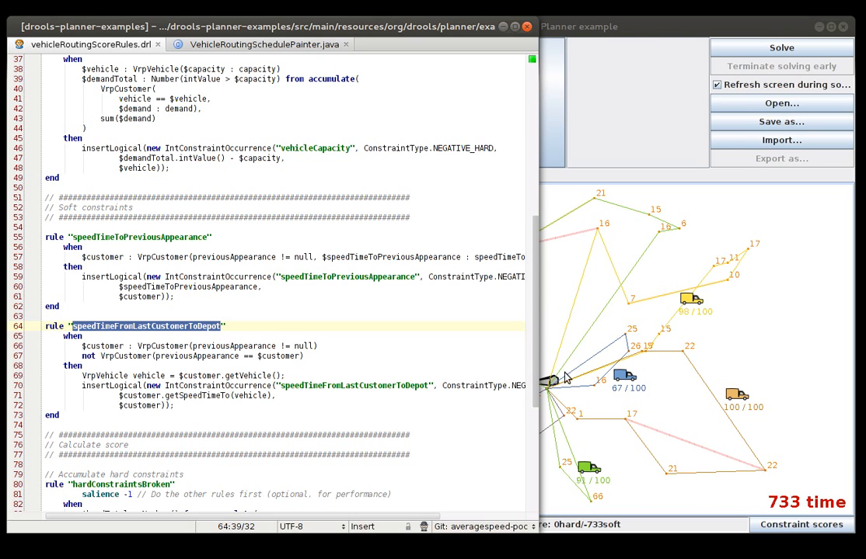
{"action": "mouse_move", "coordinate": [221, 329]}
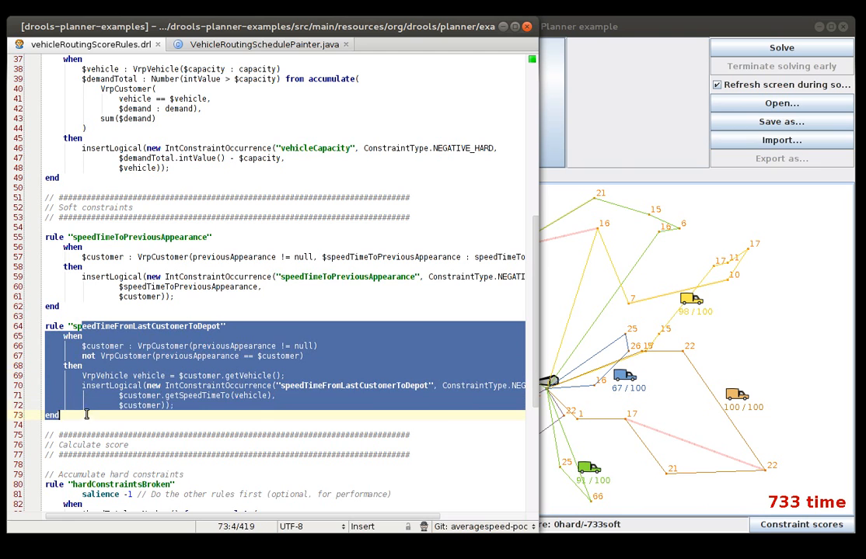
- Comment out the speedTimeFromLastCustomerToDepot rule with Ctrl+/ so depot return costs no time
{"action": "key", "text": "ctrl+/"}
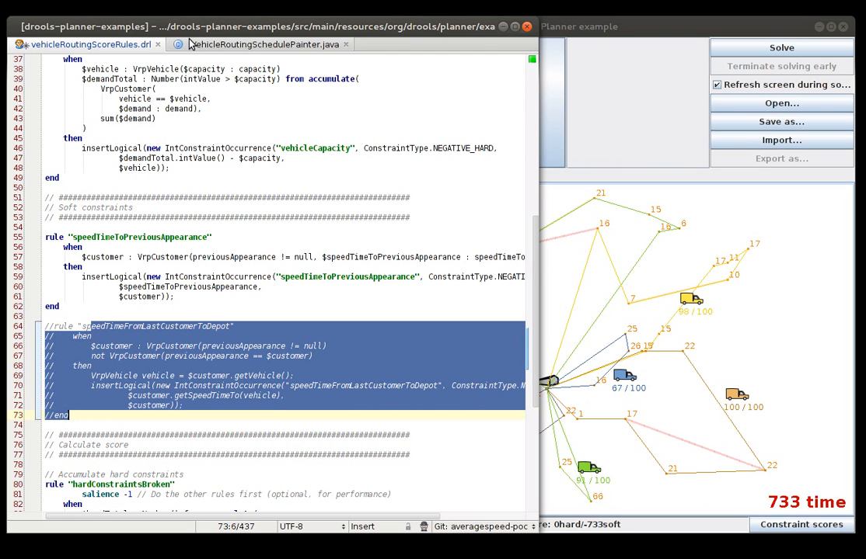
{"action": "left_click", "coordinate": [265, 44]}
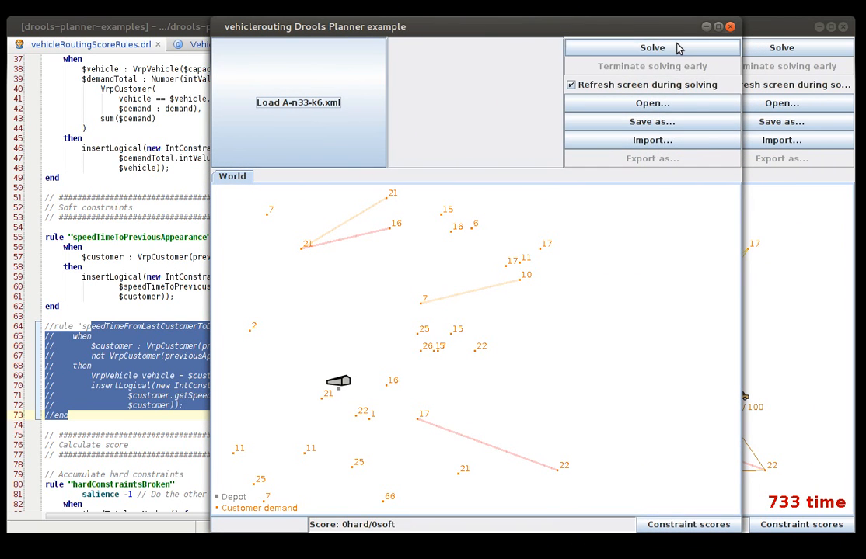
- Solve A-n33-k6 without the depot-return rule, reaching routes scoring 431 time
{"action": "left_click", "coordinate": [651, 47]}
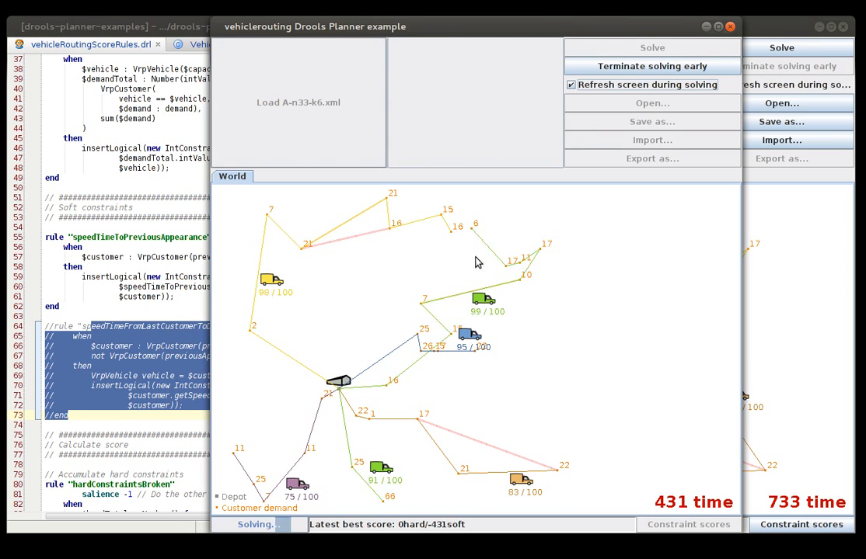
{"action": "mouse_move", "coordinate": [704, 482]}
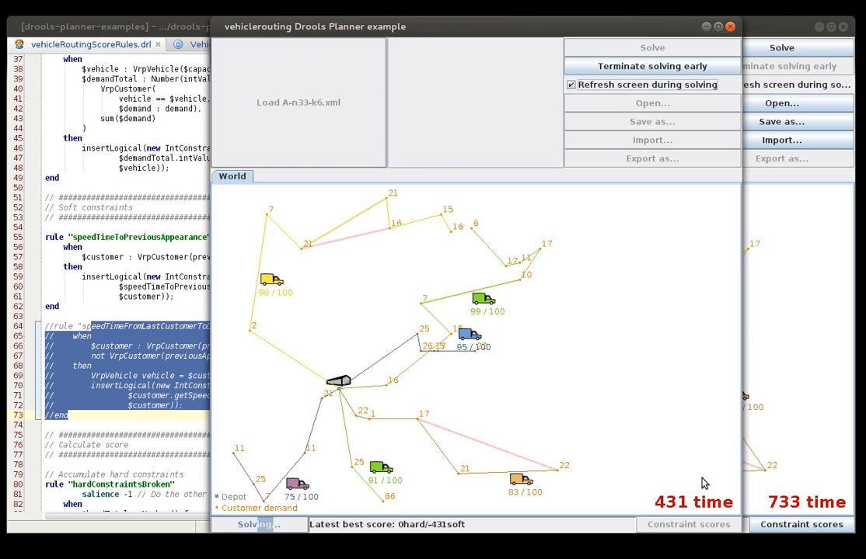
{"action": "mouse_move", "coordinate": [498, 36]}
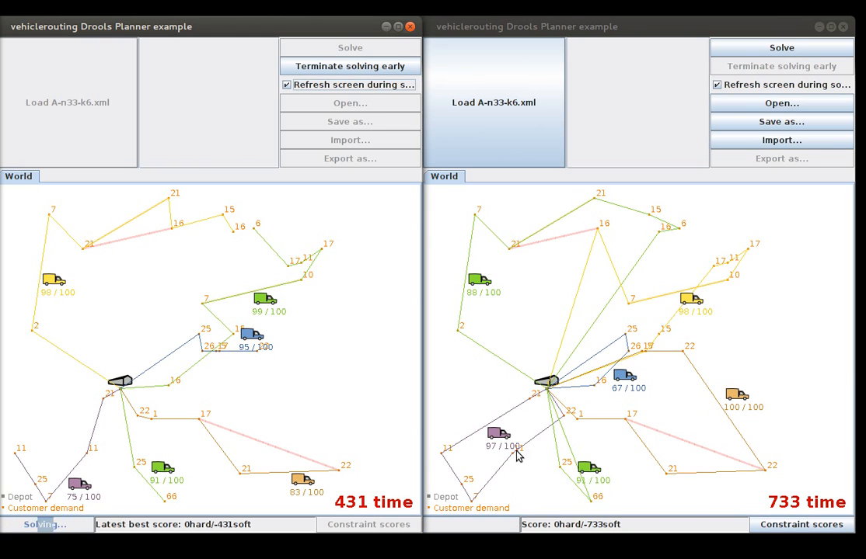
{"action": "mouse_move", "coordinate": [138, 489]}
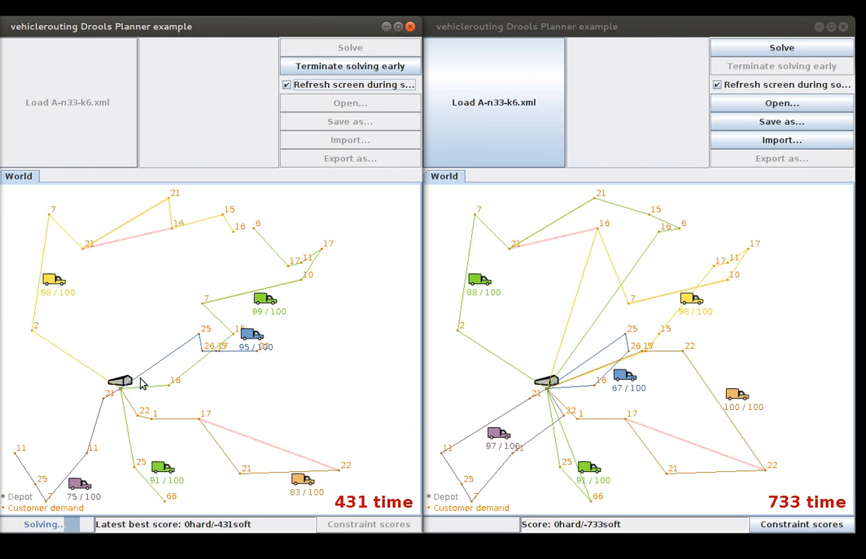
{"action": "mouse_move", "coordinate": [168, 392]}
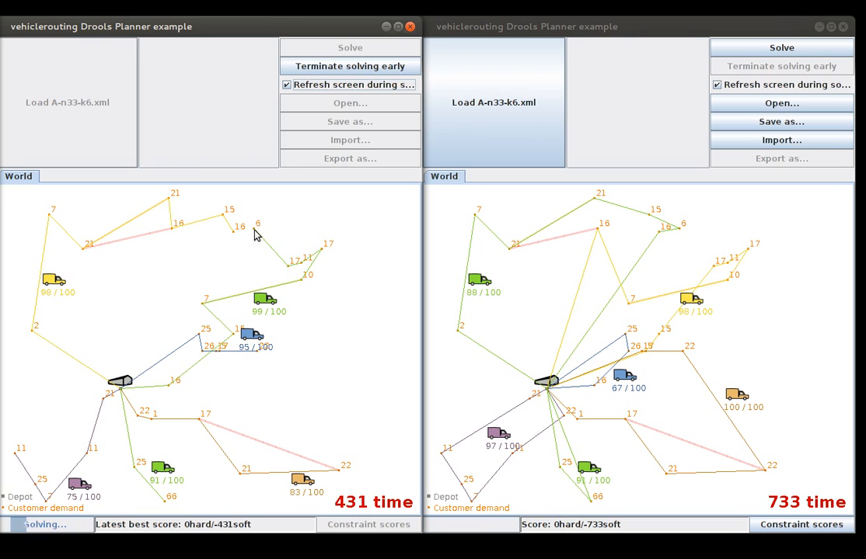
{"action": "mouse_move", "coordinate": [261, 364]}
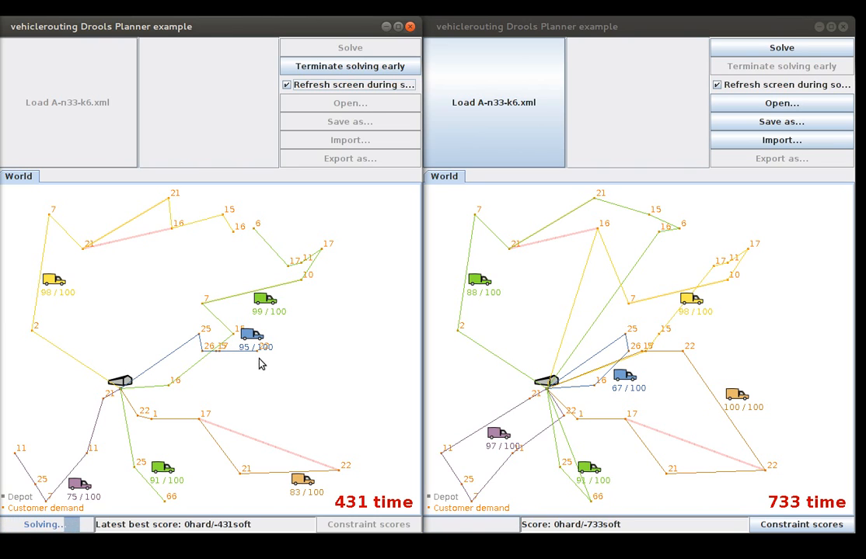